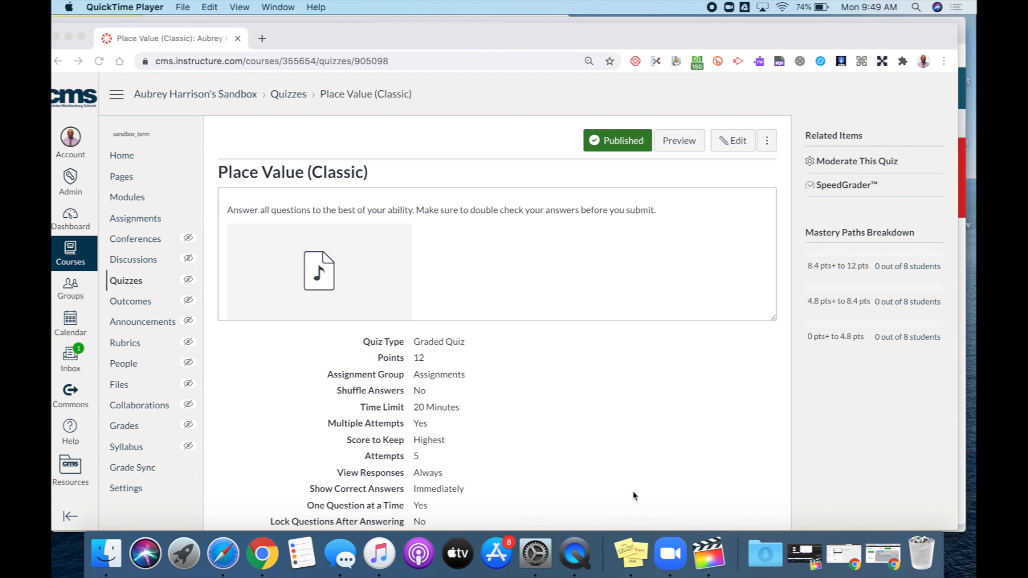
pyautogui.moveTo(674, 357)
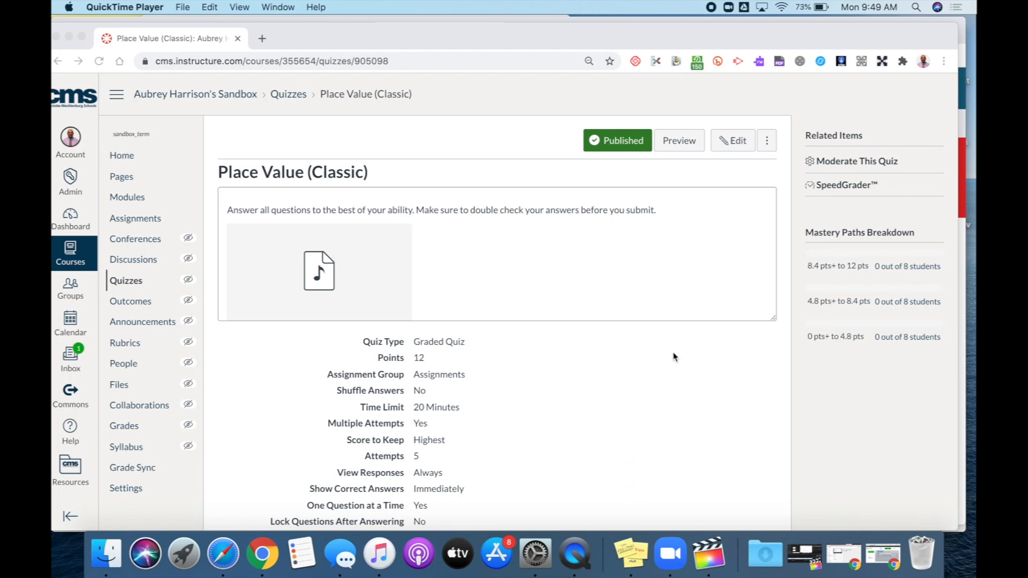
pyautogui.moveTo(733, 141)
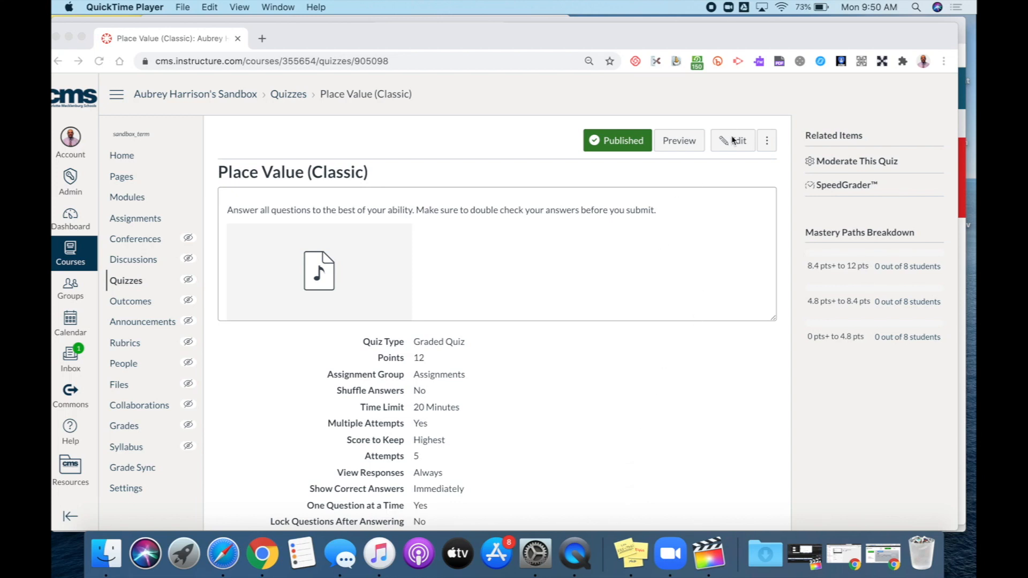
# - Open the Place Value (Classic) quiz in the editor
pyautogui.click(732, 140)
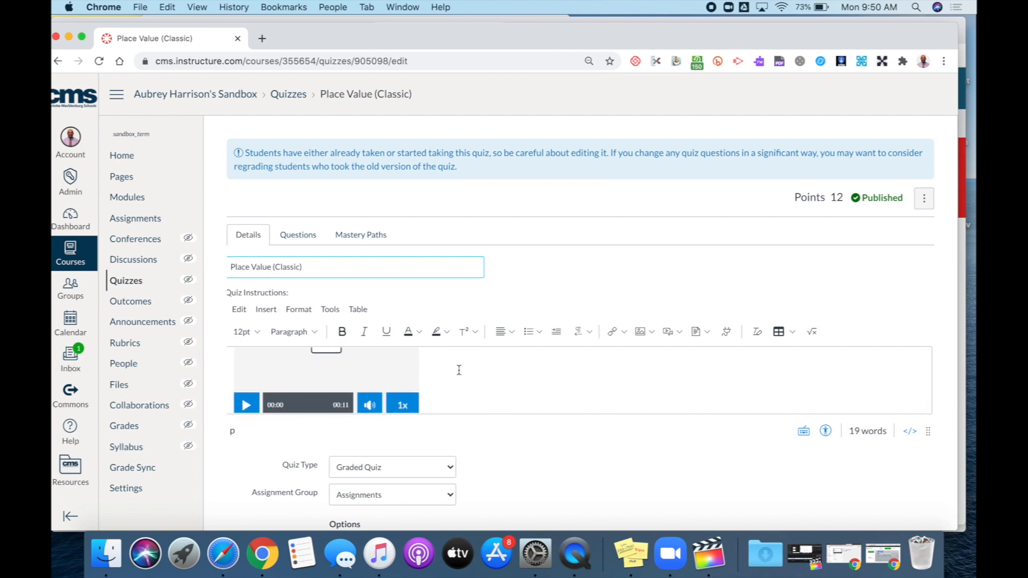
# - Switch the quiz editor to the Questions tab and scroll to the question list
pyautogui.click(613, 377)
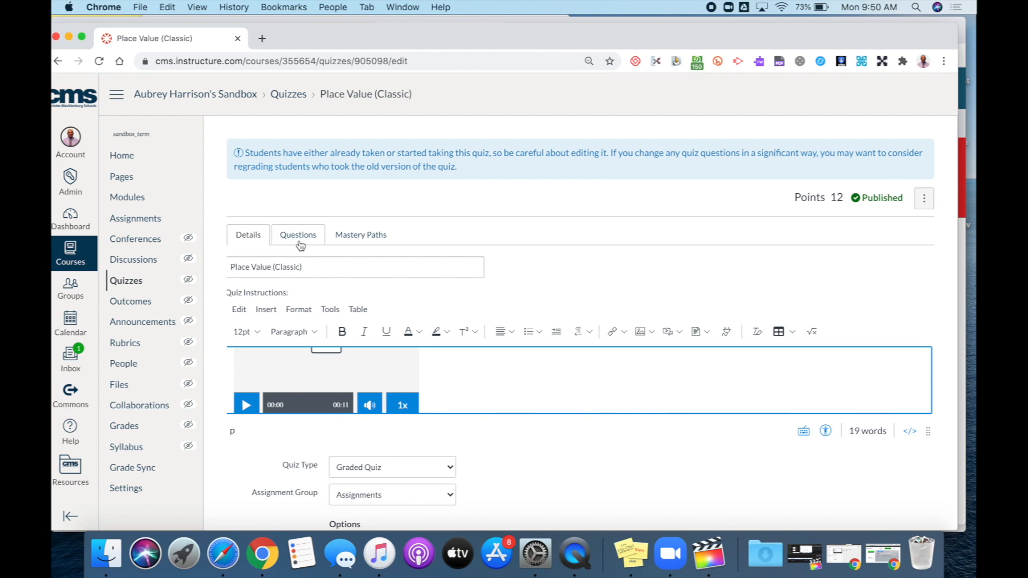
pyautogui.click(297, 235)
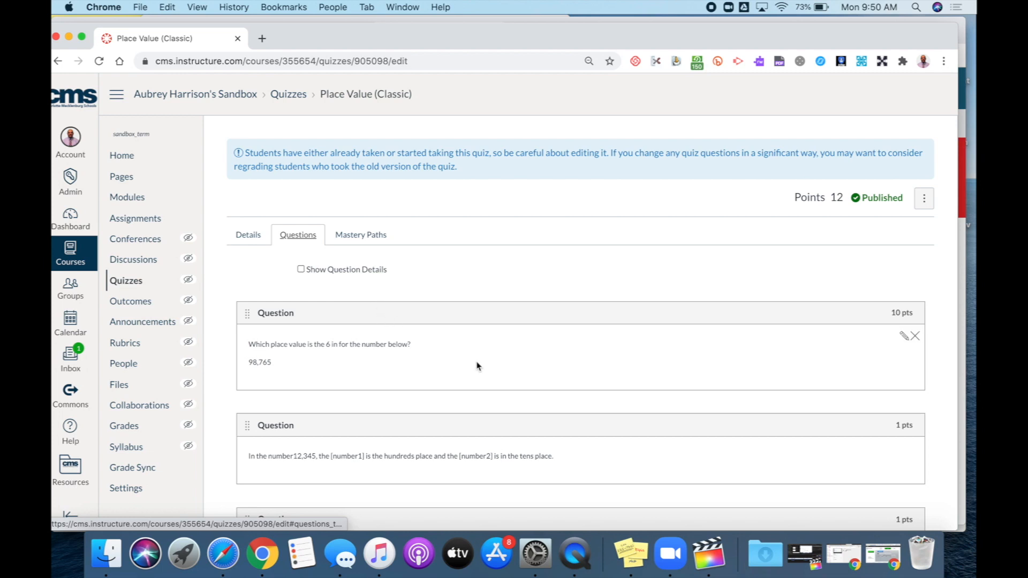
pyautogui.scroll(-3)
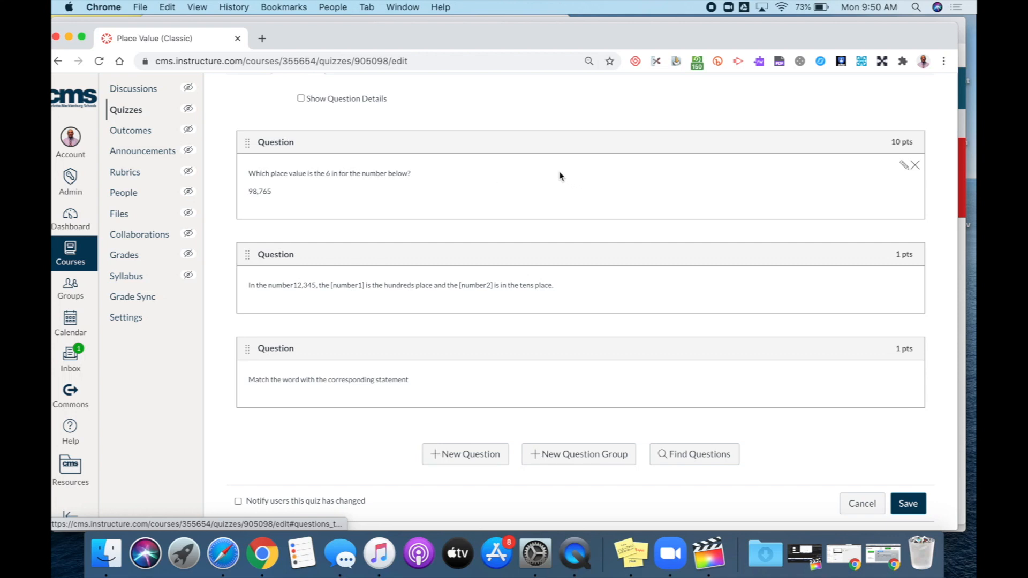
pyautogui.moveTo(905, 164)
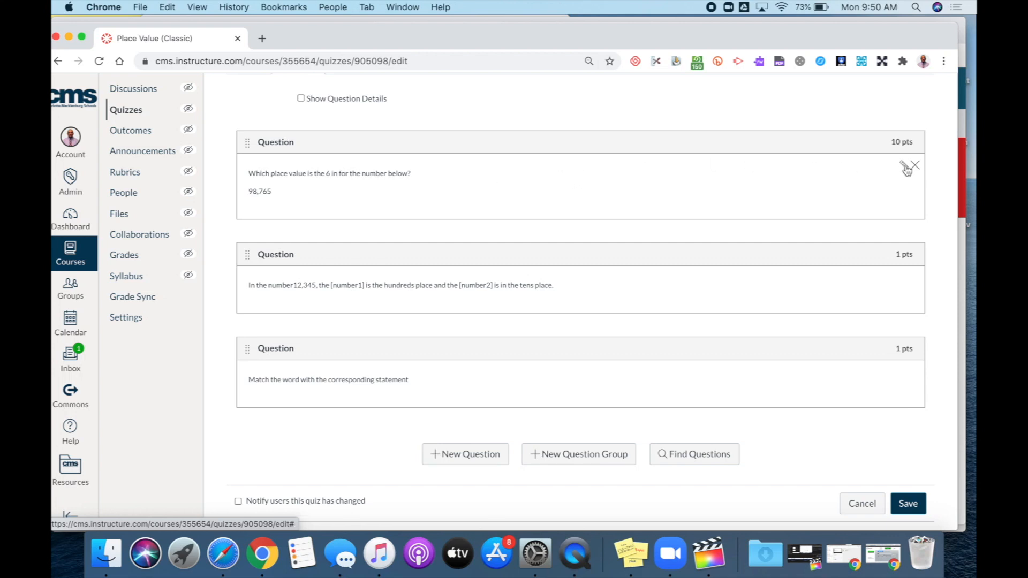
# - Edit the 10-point place value question and expand the Ten Thousands answer's media options
pyautogui.click(902, 164)
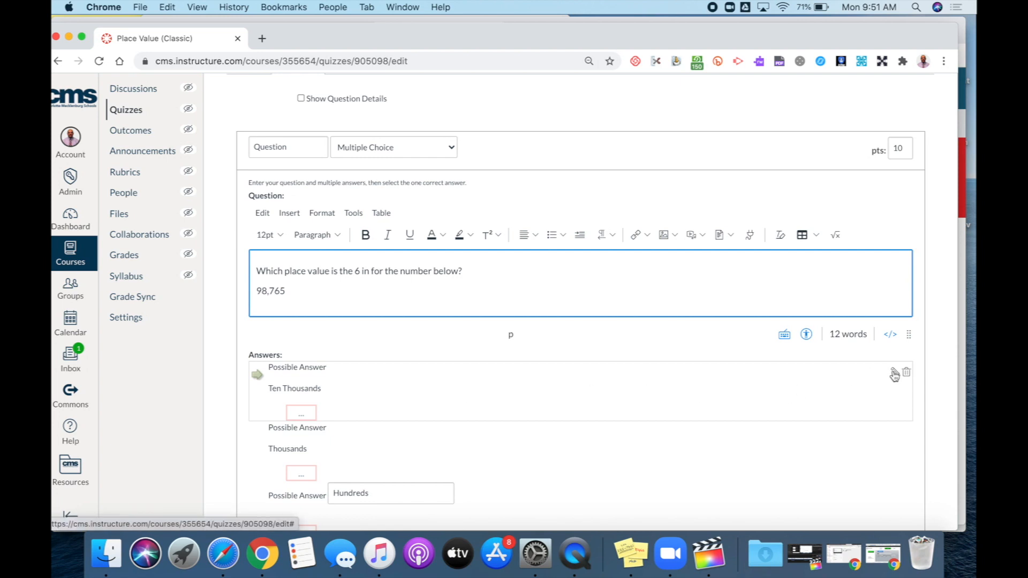
pyautogui.click(294, 388)
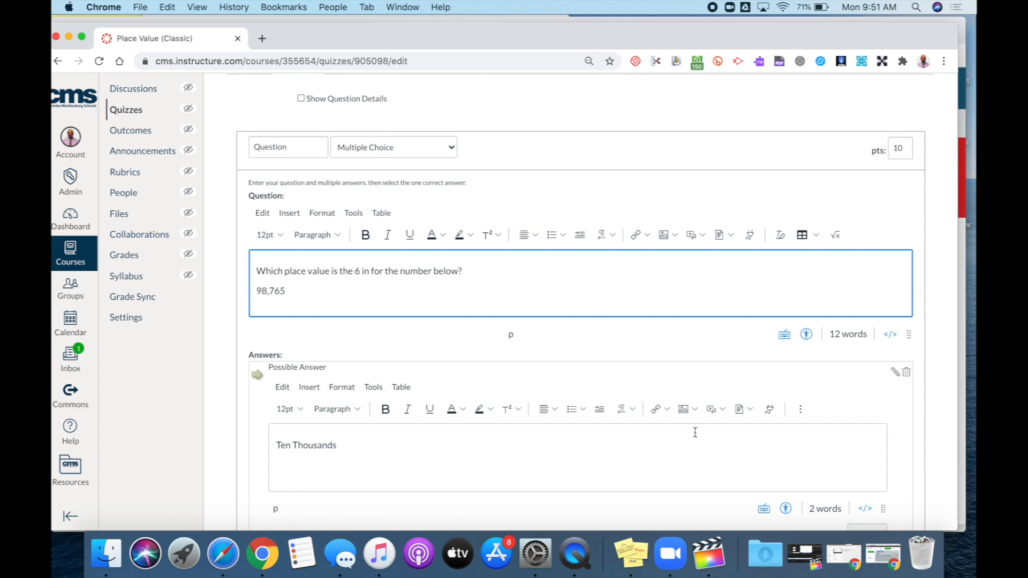
pyautogui.click(713, 409)
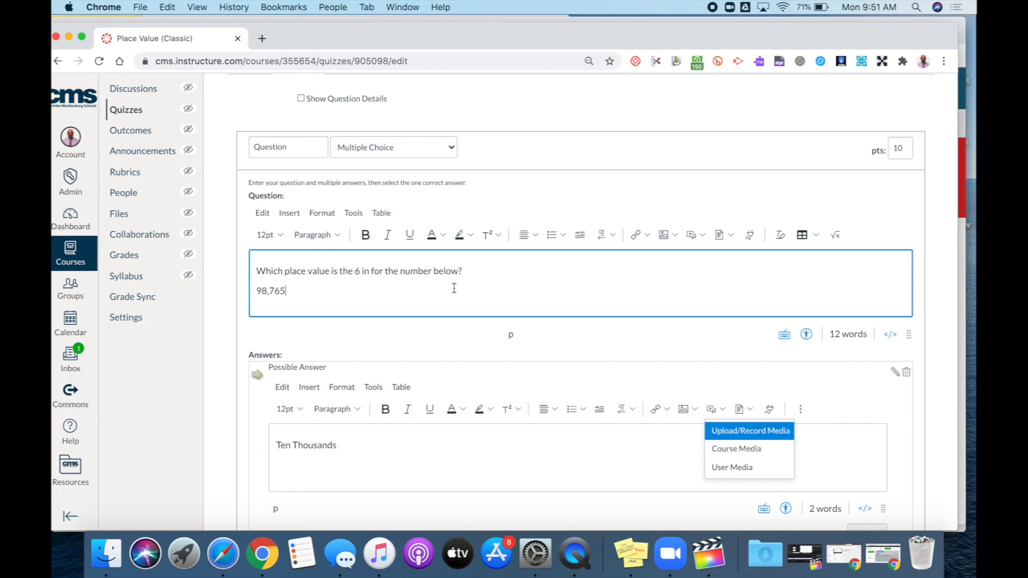
pyautogui.moveTo(409, 290)
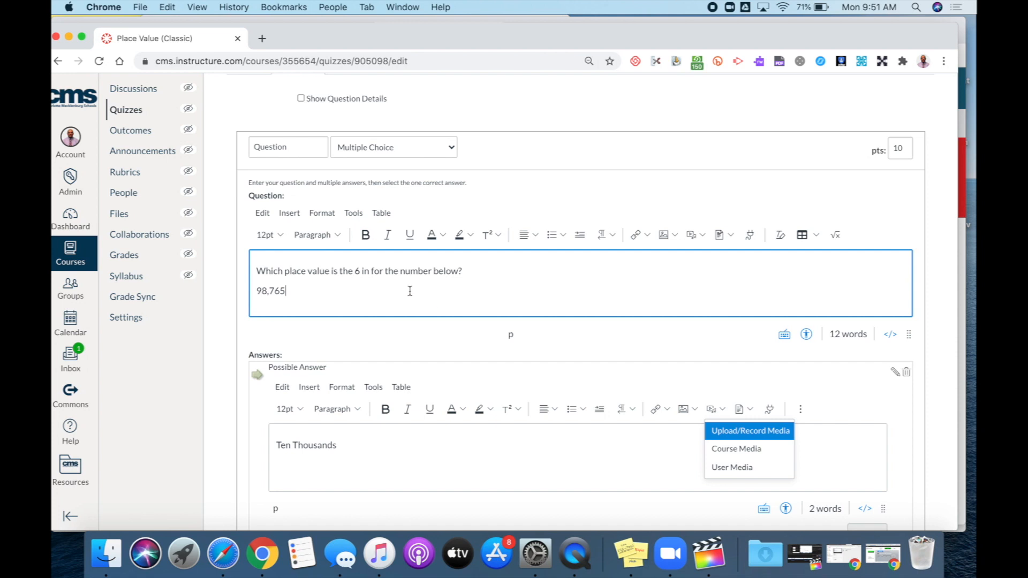
pyautogui.scroll(-3)
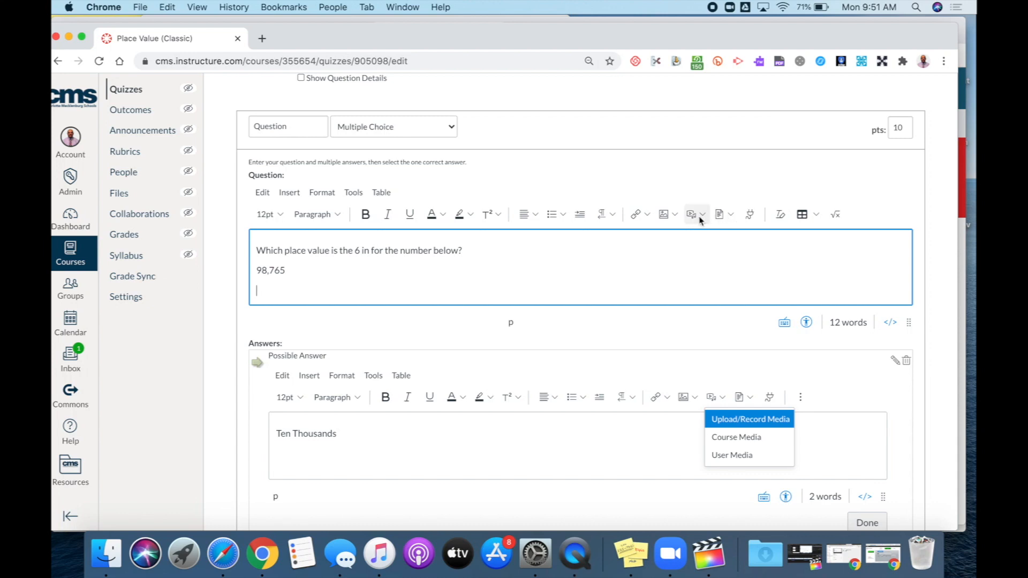
# - Bring up Upload/Record Media and switch to the Record tab
pyautogui.click(750, 419)
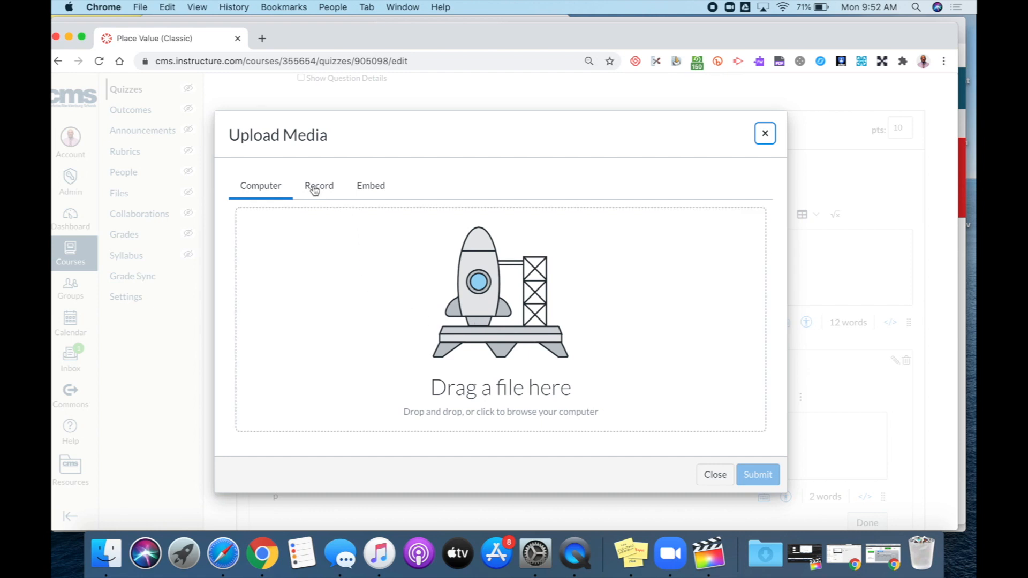
pyautogui.click(319, 186)
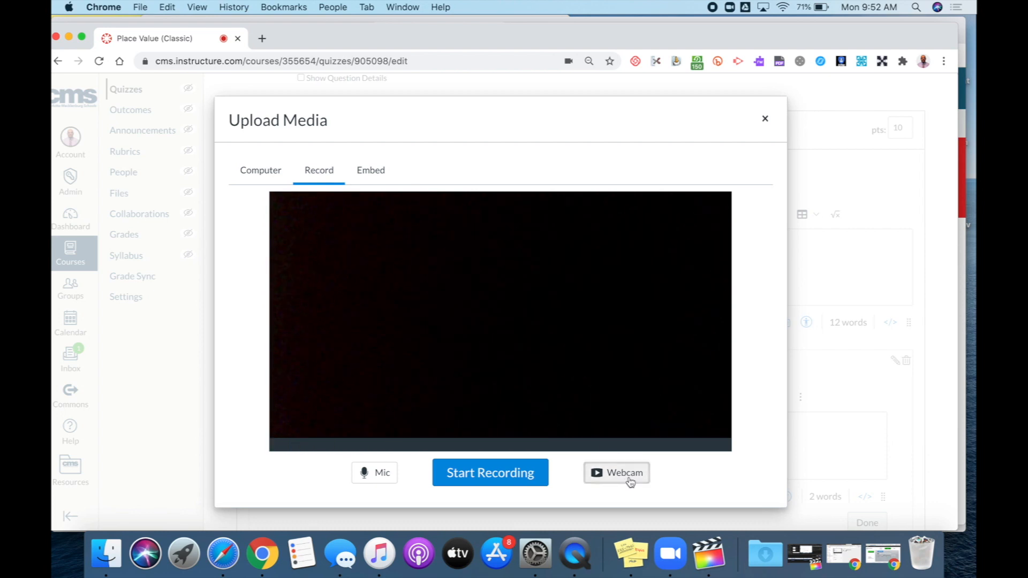
# - Record an 11-second audio-only clip with the webcam set to No Video
pyautogui.click(615, 473)
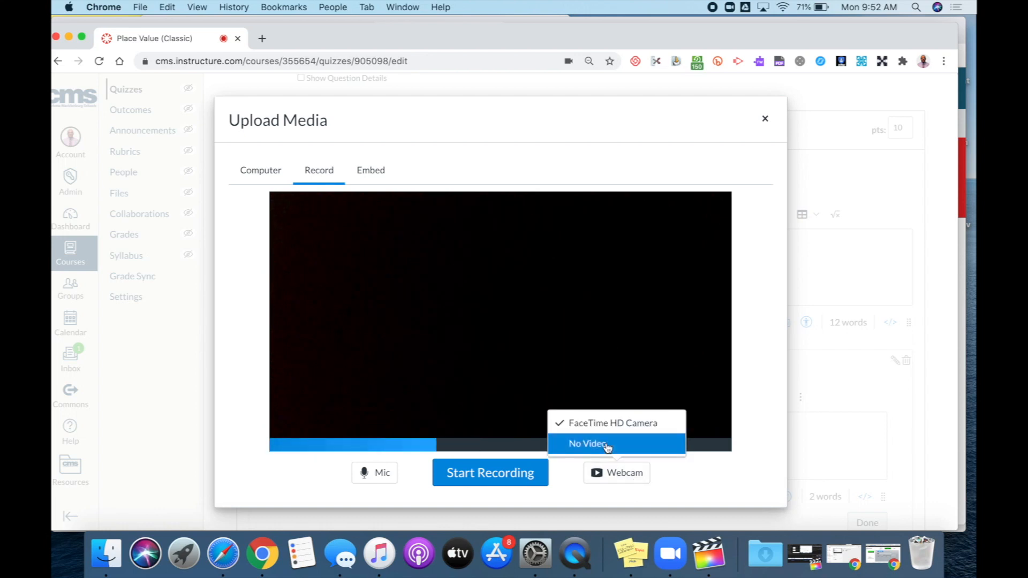
pyautogui.click(588, 444)
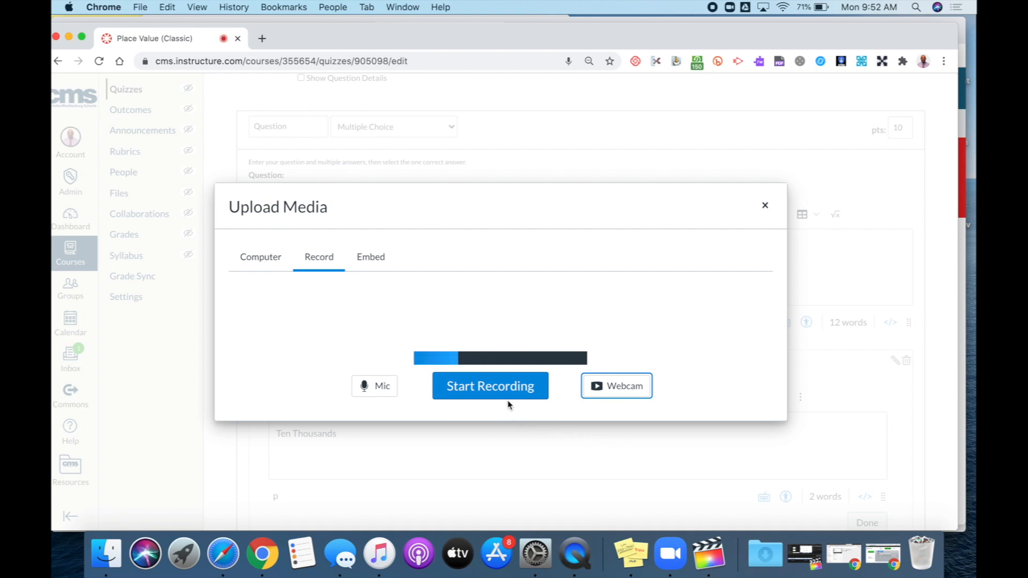
pyautogui.click(489, 385)
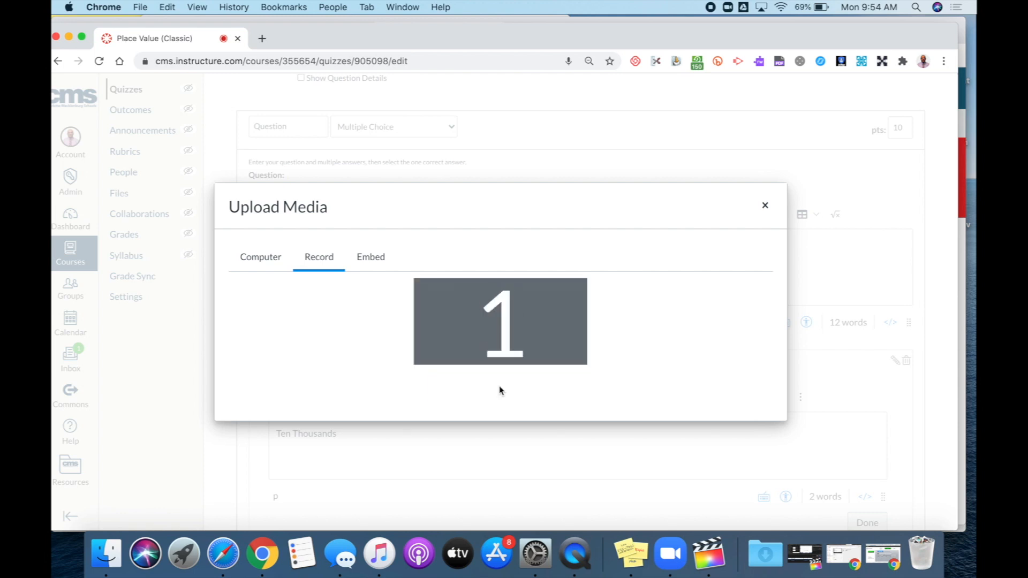
pyautogui.click(500, 322)
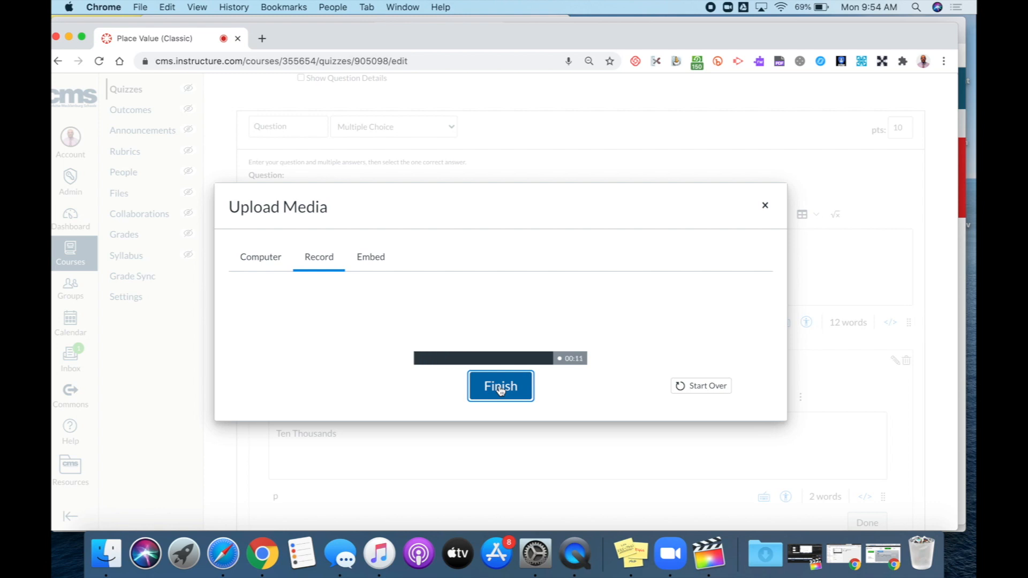
# - Finish and save the clip as 'Place Valur Recording 2' into the question
pyautogui.click(500, 386)
pyautogui.write('Place Valur Recording 2')
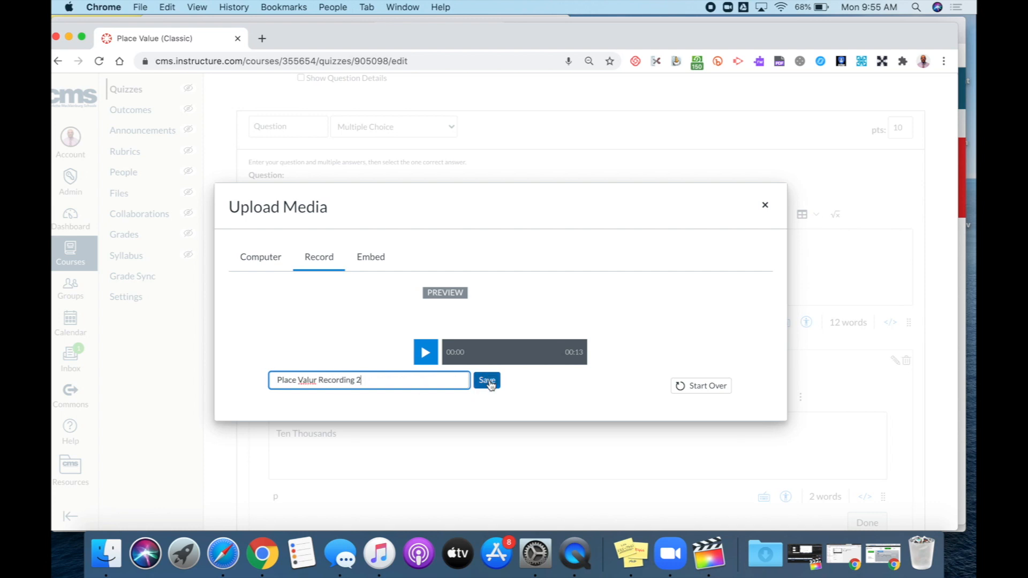
pyautogui.click(485, 380)
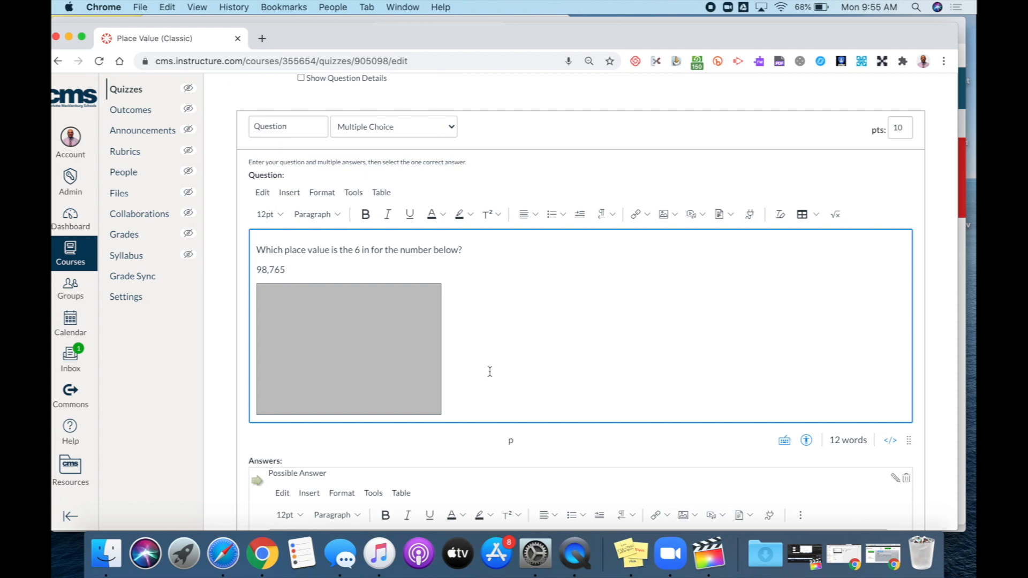
pyautogui.moveTo(437, 340)
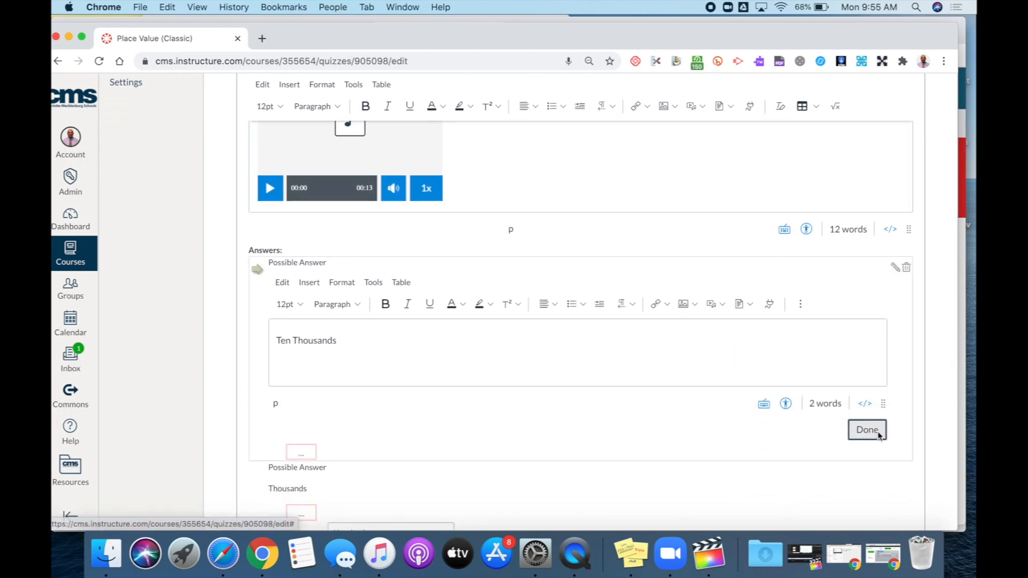
# - Close the answer editor and update the 10-point place value question
pyautogui.click(866, 430)
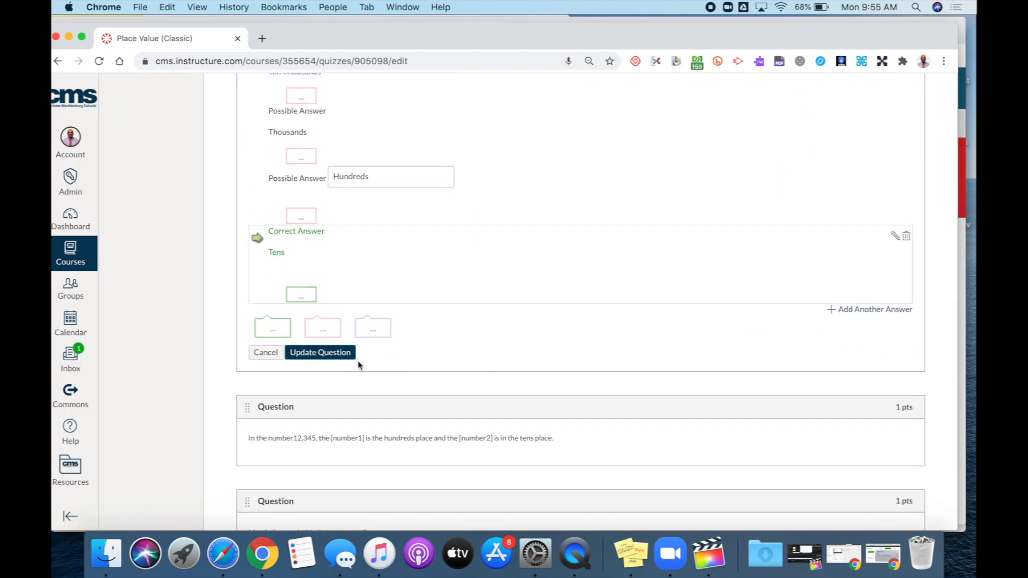
pyautogui.click(319, 353)
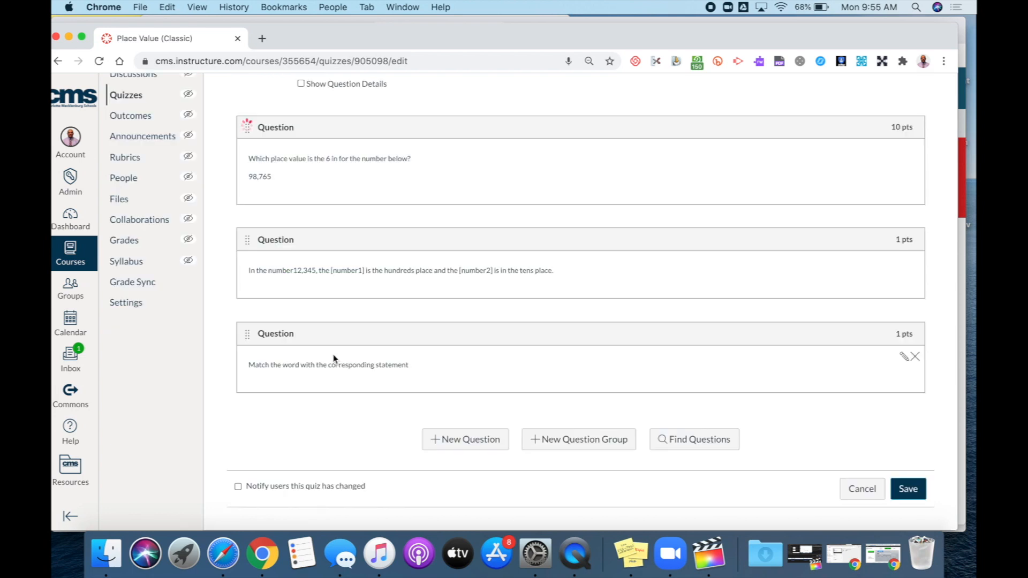
pyautogui.moveTo(461, 228)
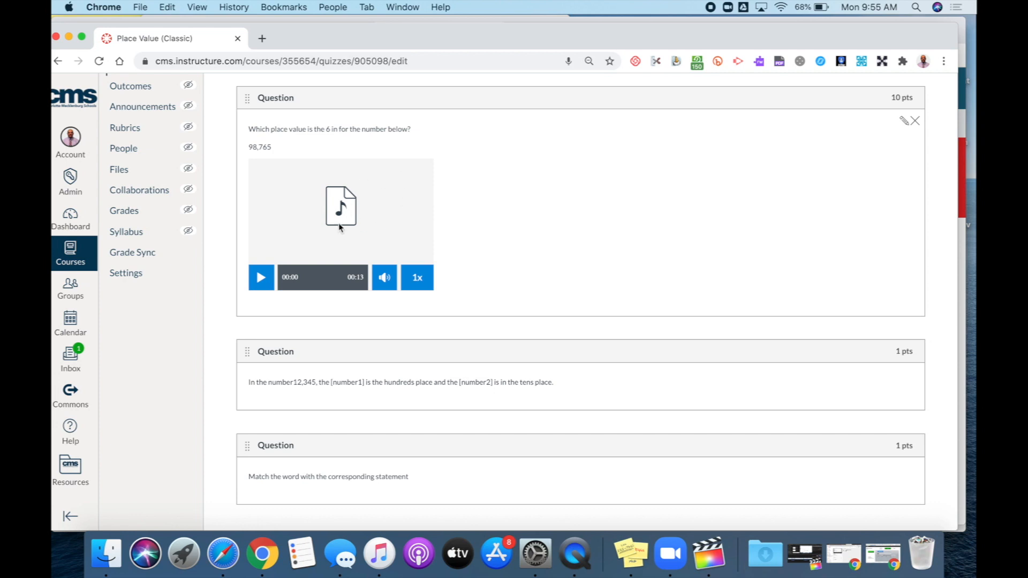
pyautogui.moveTo(349, 209)
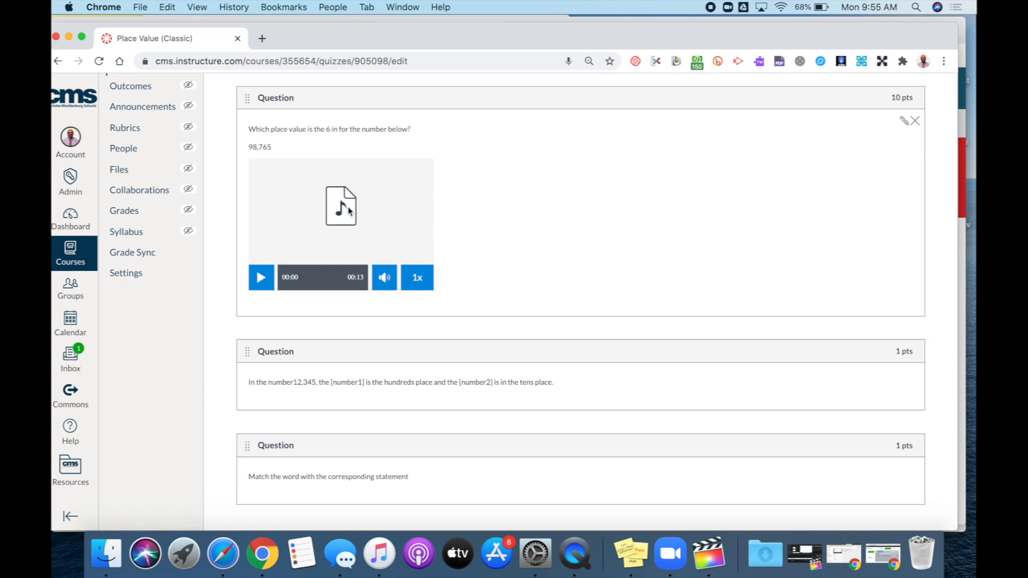
pyautogui.moveTo(846, 142)
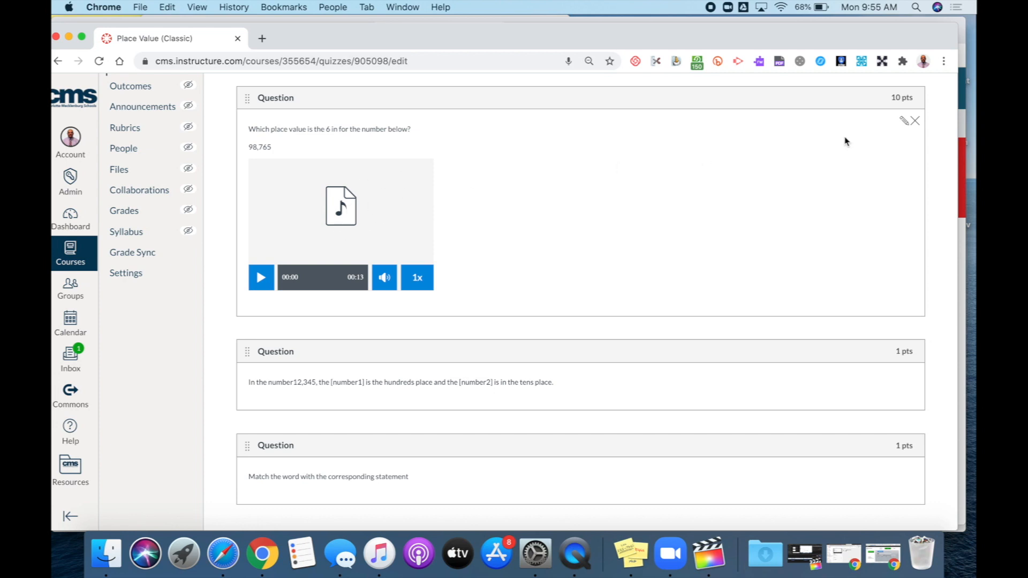
pyautogui.moveTo(901, 147)
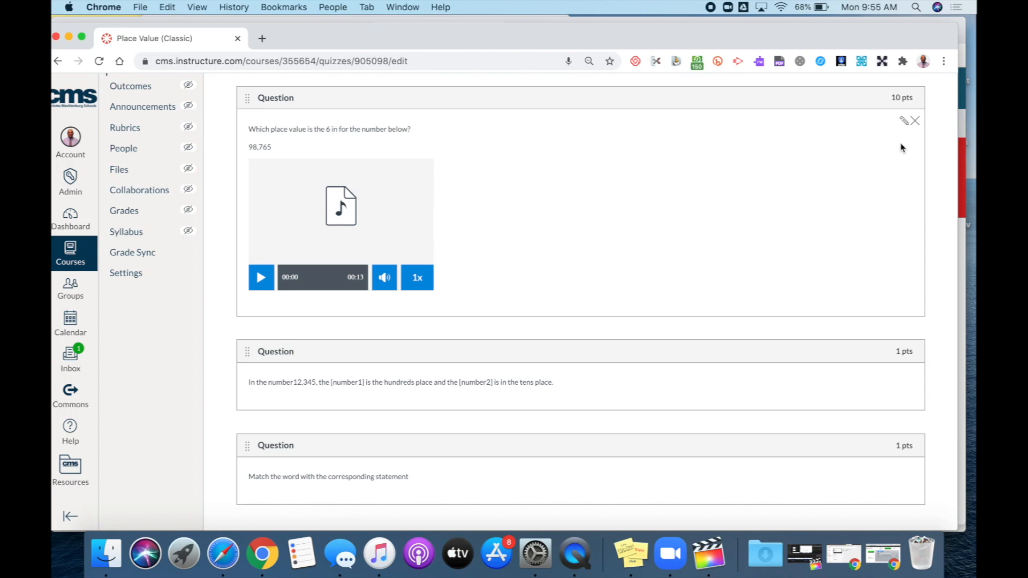